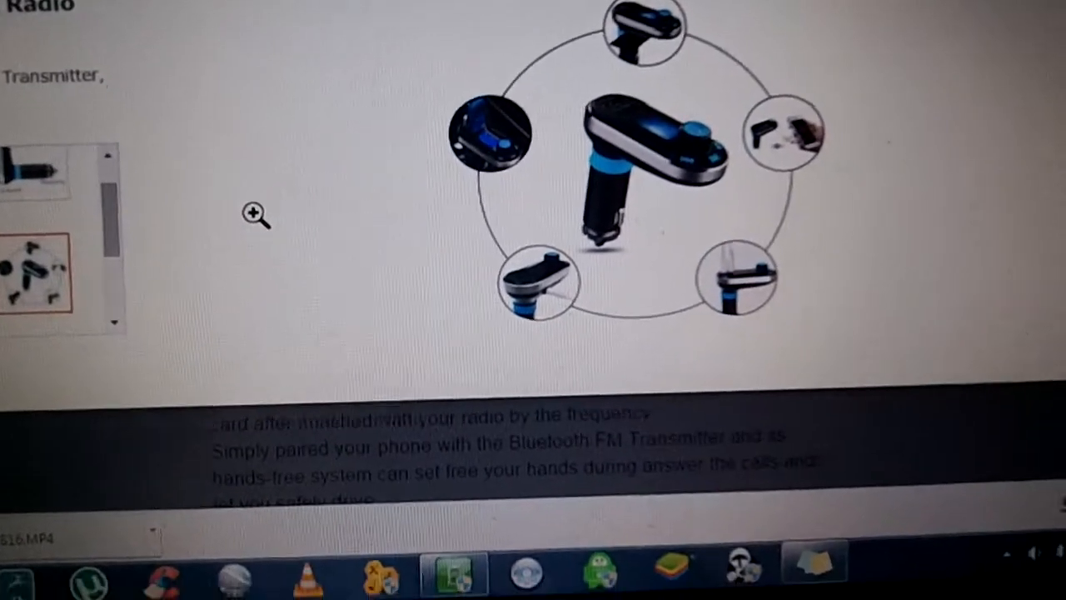
Enlarge the gallery photo of the transmitter charging a phone inside a car
{"action": "right_click", "coordinate": [650, 158]}
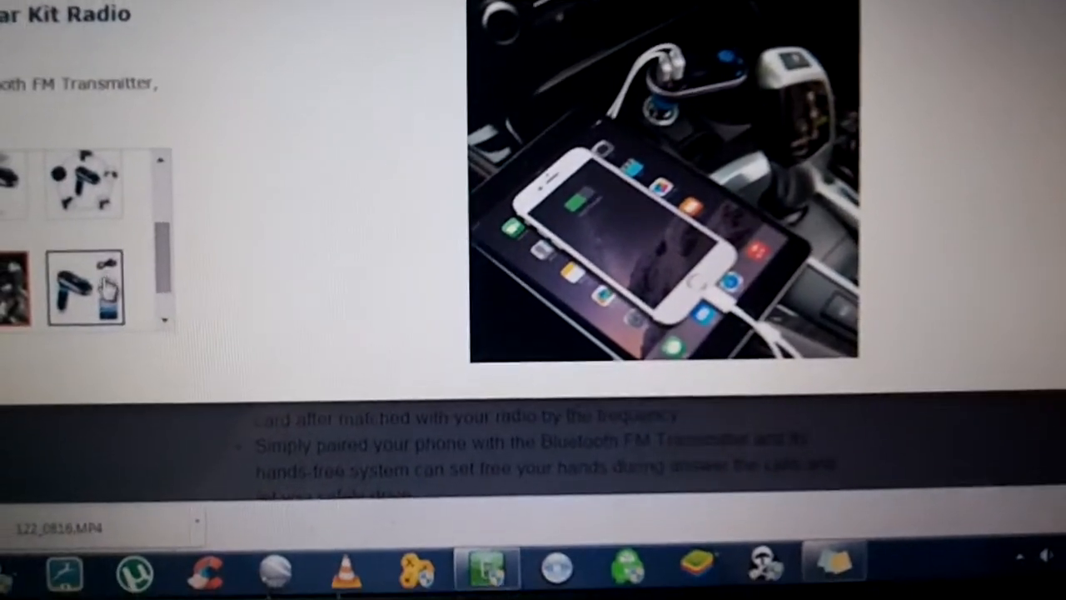
{"action": "left_click", "coordinate": [83, 287]}
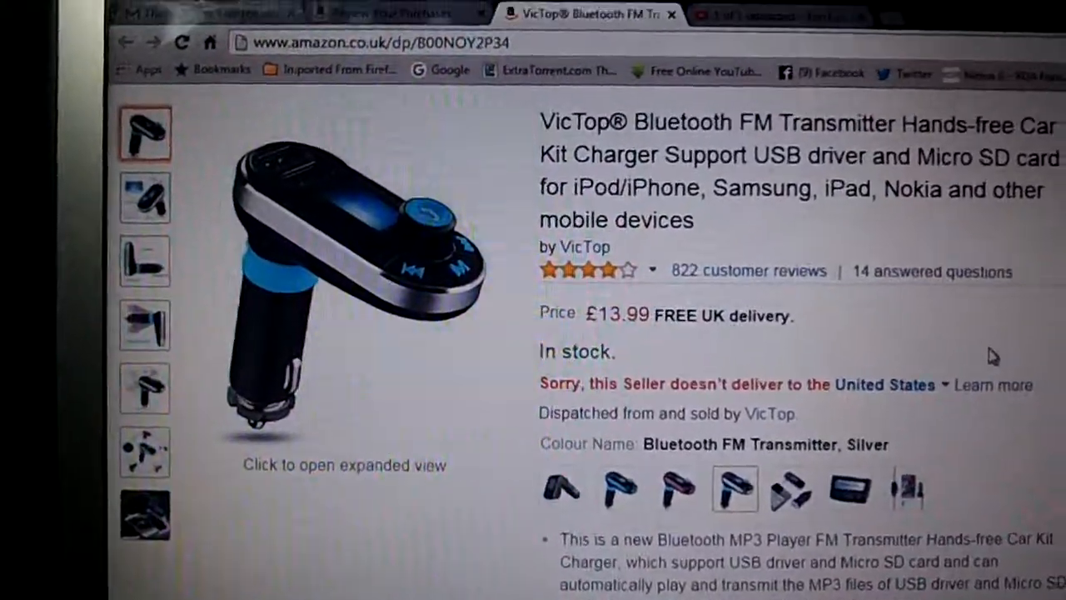
{"action": "scroll", "scroll_direction": "down", "scroll_amount": 3}
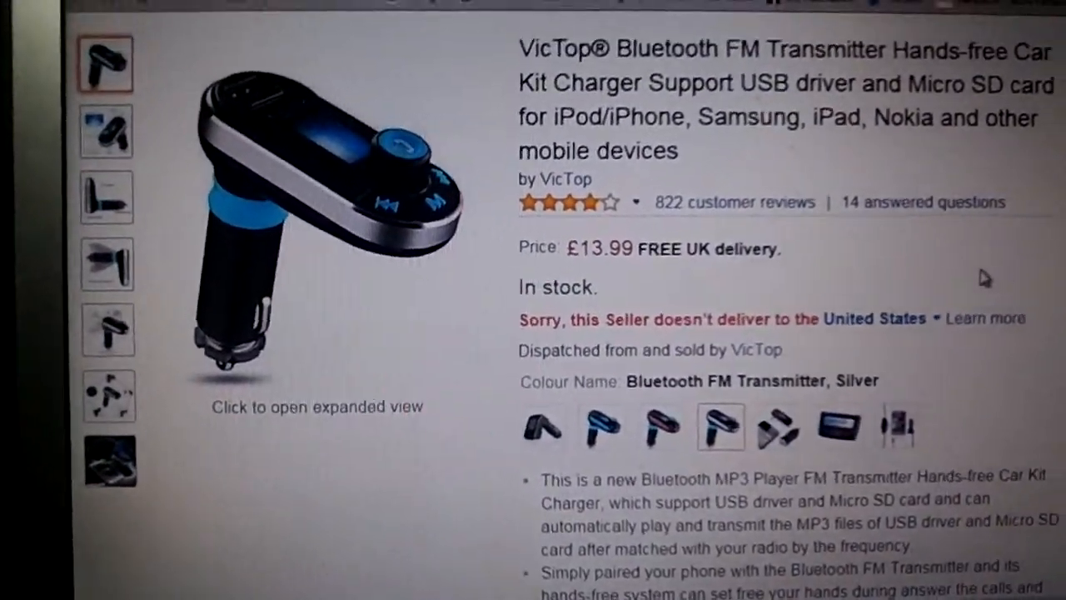
{"action": "scroll", "scroll_direction": "down", "scroll_amount": 3}
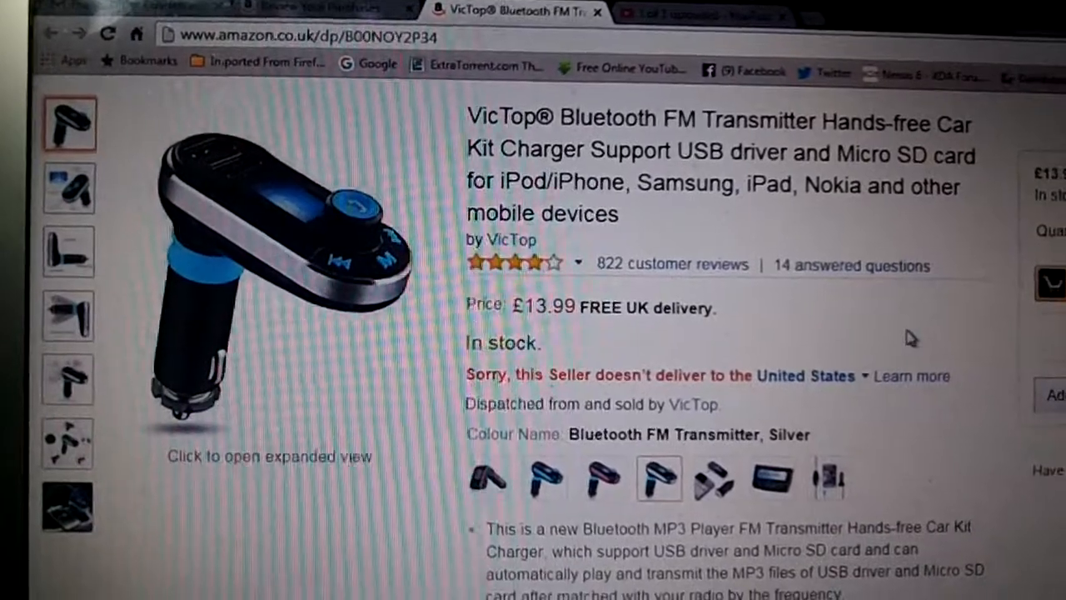
{"action": "scroll", "scroll_direction": "down", "scroll_amount": 3}
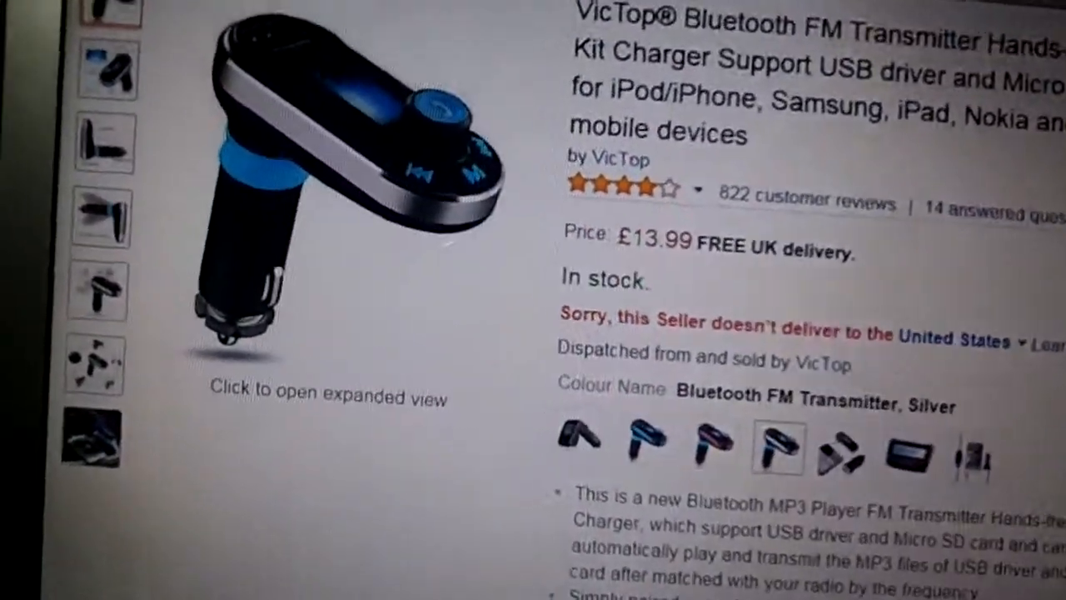